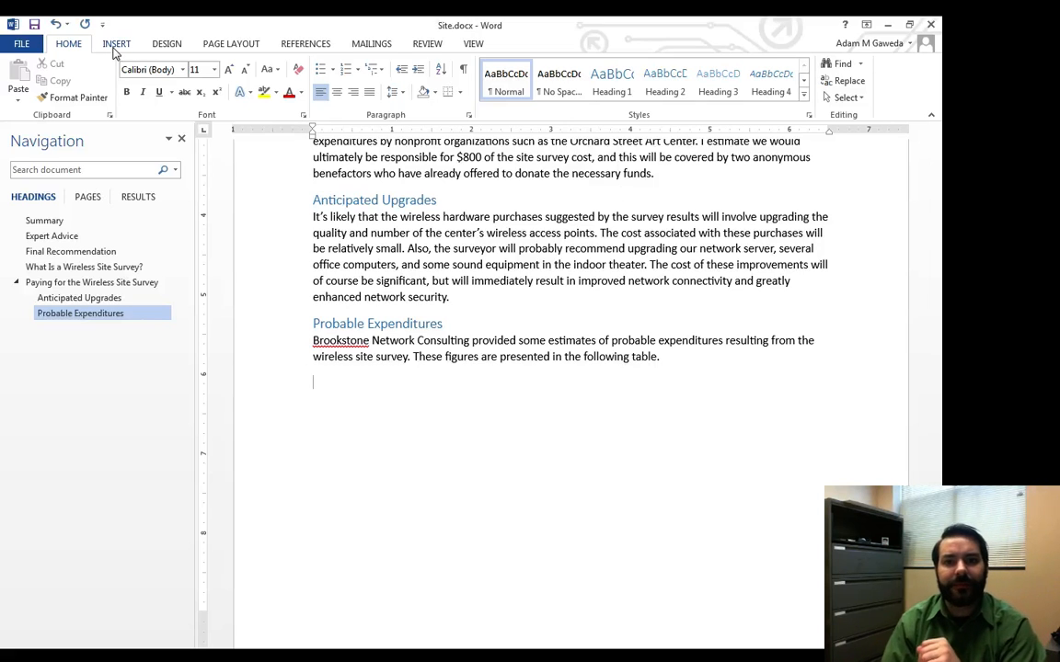
Step: Open the Insert ribbon below the Probable Expenditures paragraph to start a table
{"action": "left_click", "coordinate": [117, 43]}
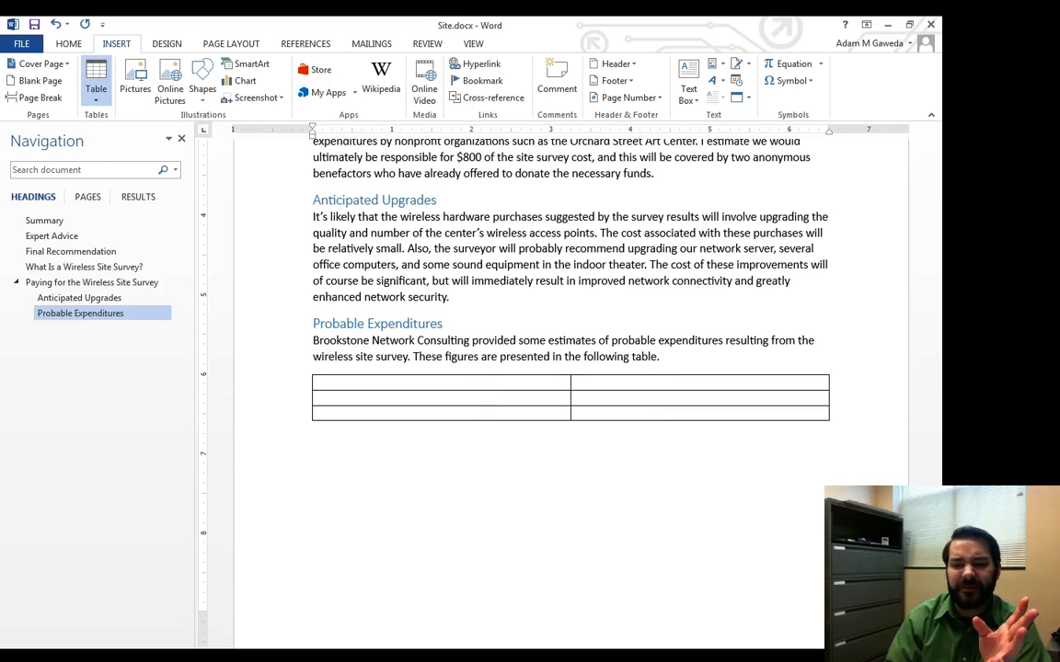
Step: Insert a 2x3 table from the Table grid
{"action": "left_click", "coordinate": [441, 395]}
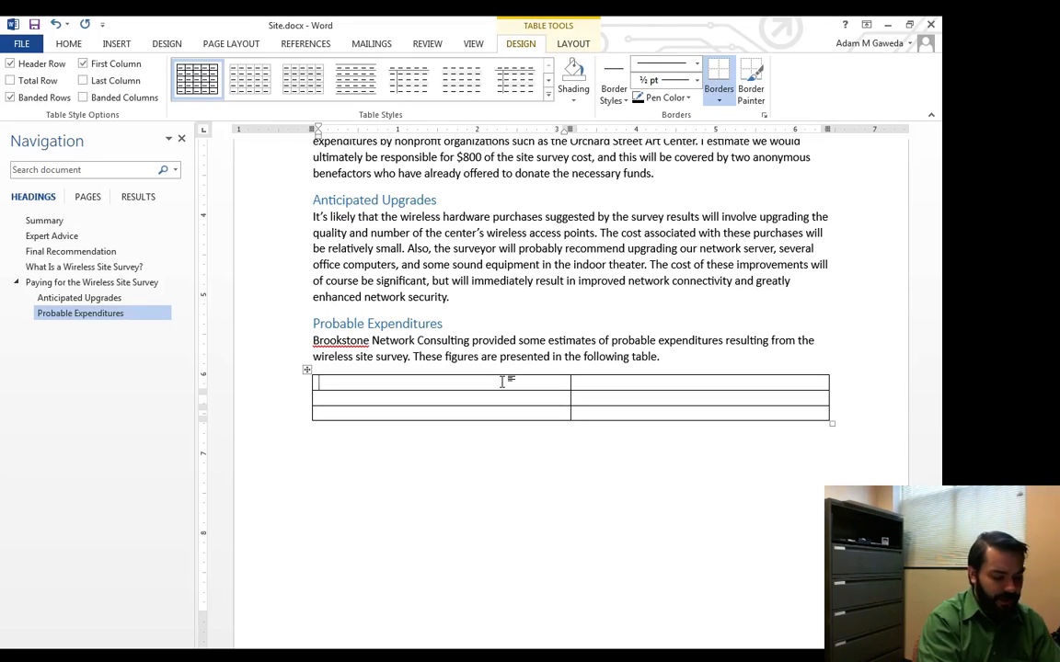
Step: Head the first column 'Item' and start the 'Material Costs' heading
{"action": "type", "text": "Item"}
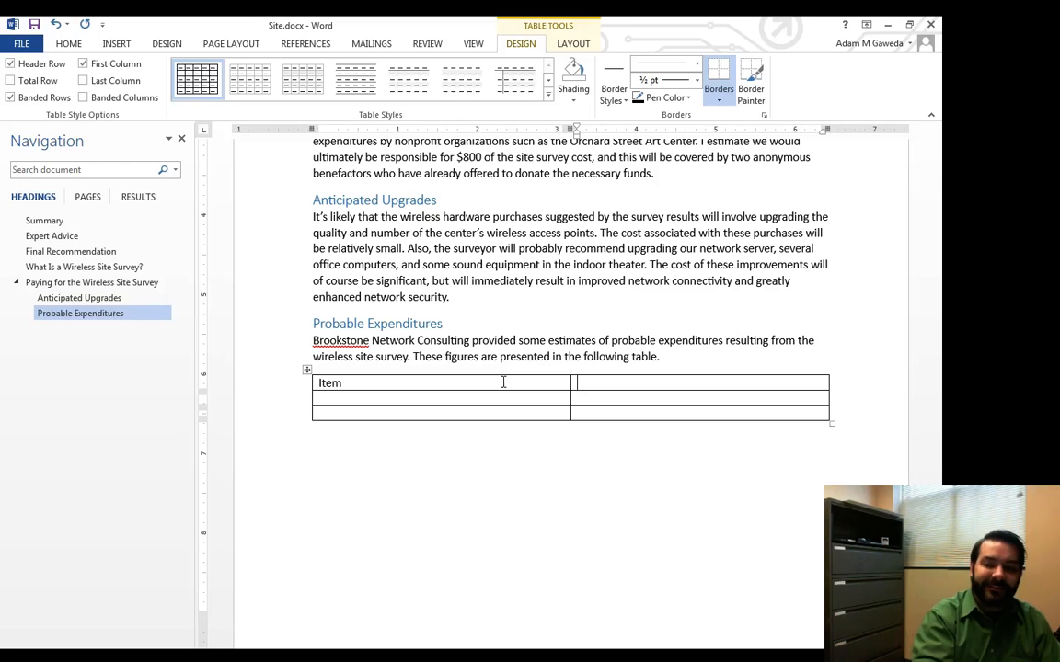
{"action": "type", "text": "Ma"}
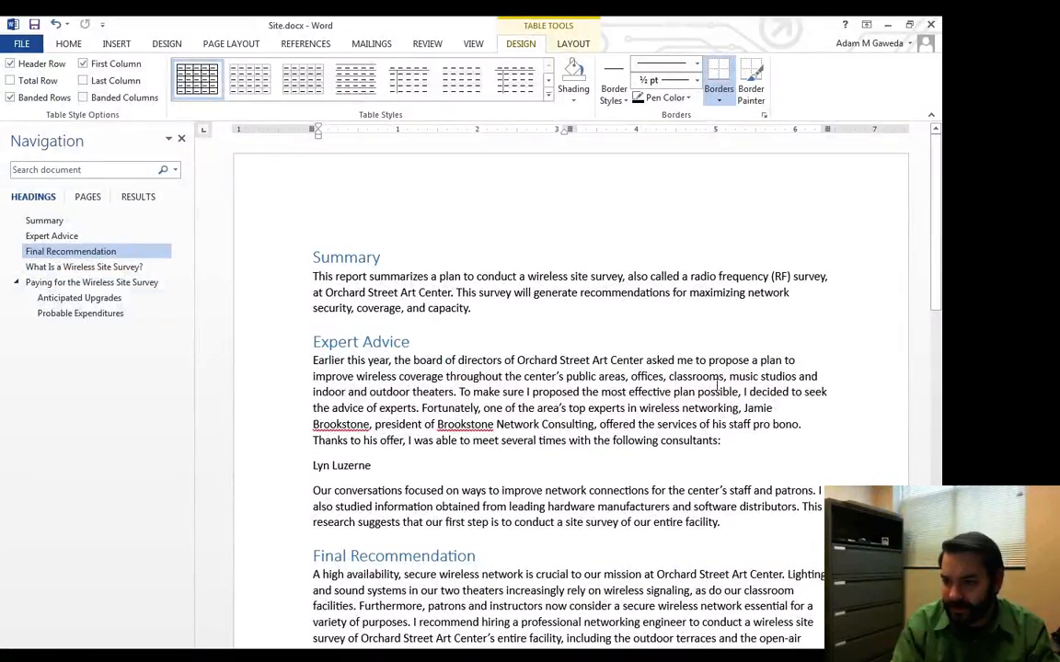
{"action": "mouse_move", "coordinate": [664, 390]}
{"action": "type", "text": "Ro"}
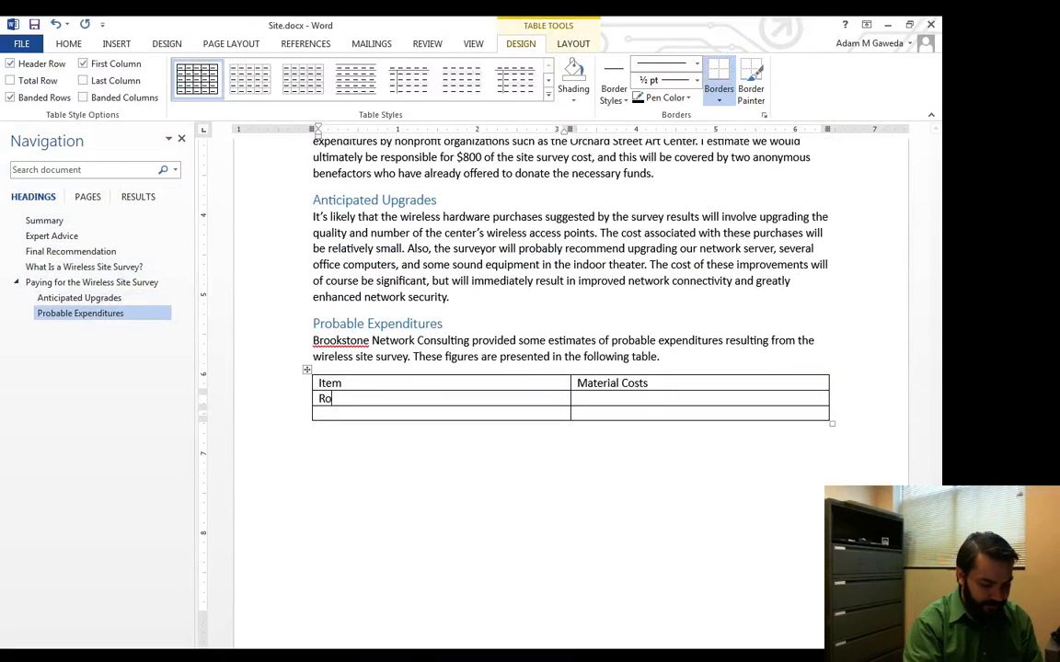
Step: Enter Router at $150 and Switch at $50 in the table rows
{"action": "type", "text": "uter"}
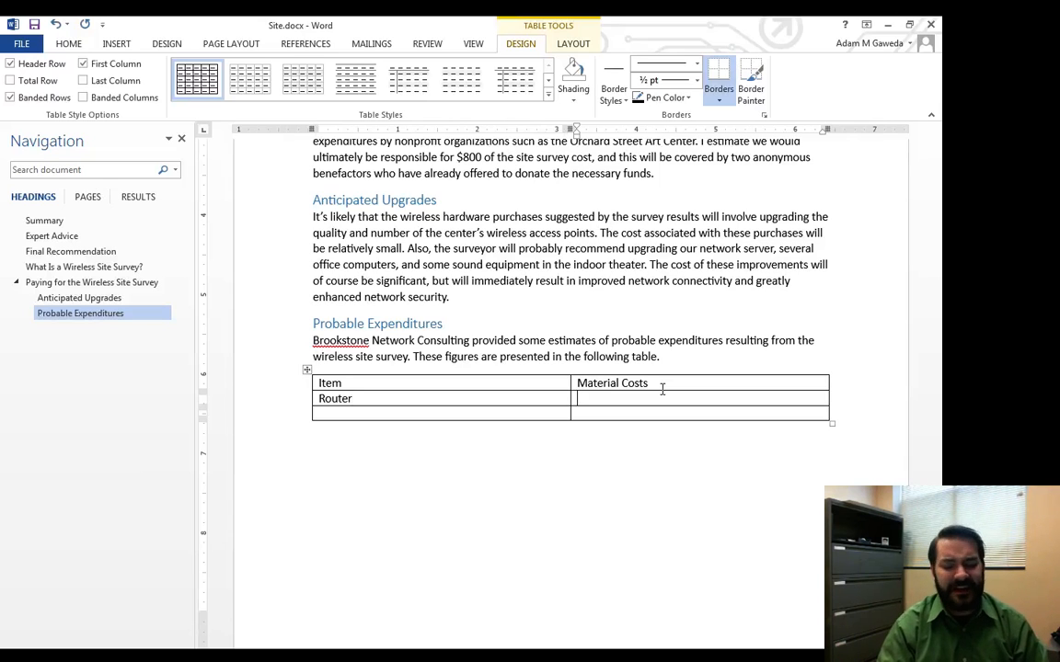
{"action": "type", "text": "$"}
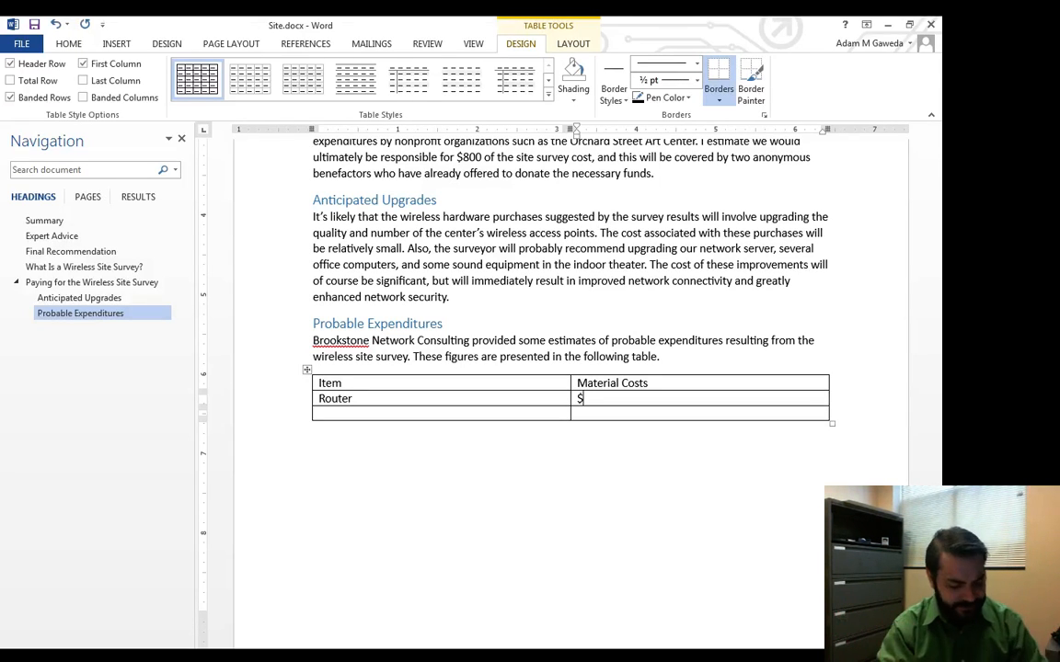
{"action": "type", "text": "150"}
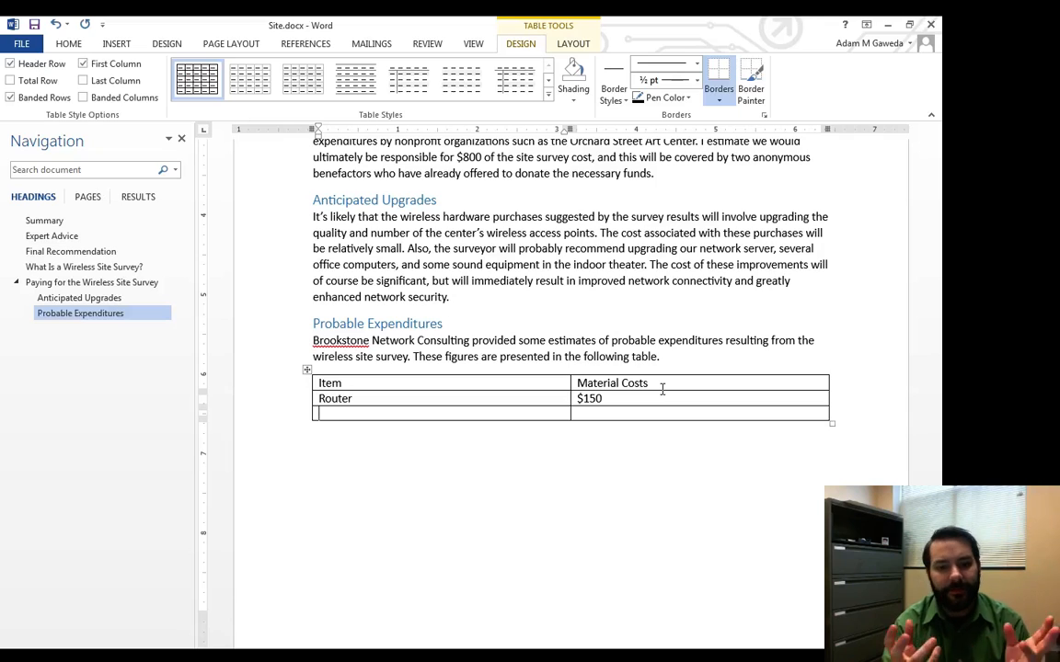
{"action": "type", "text": "Swit"}
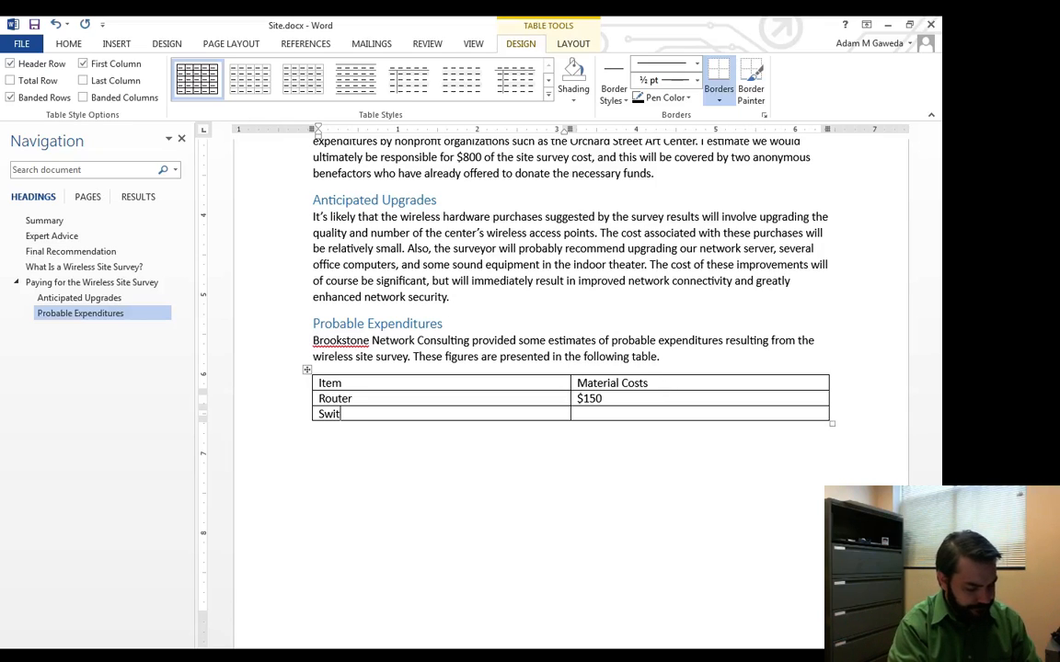
{"action": "type", "text": "ch"}
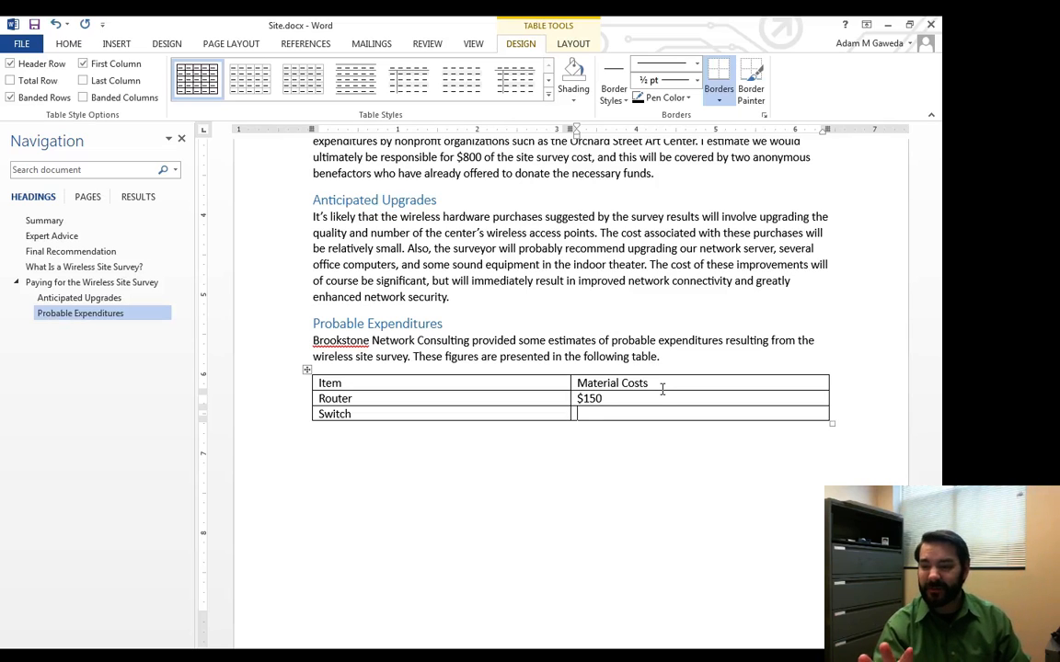
{"action": "type", "text": "$"}
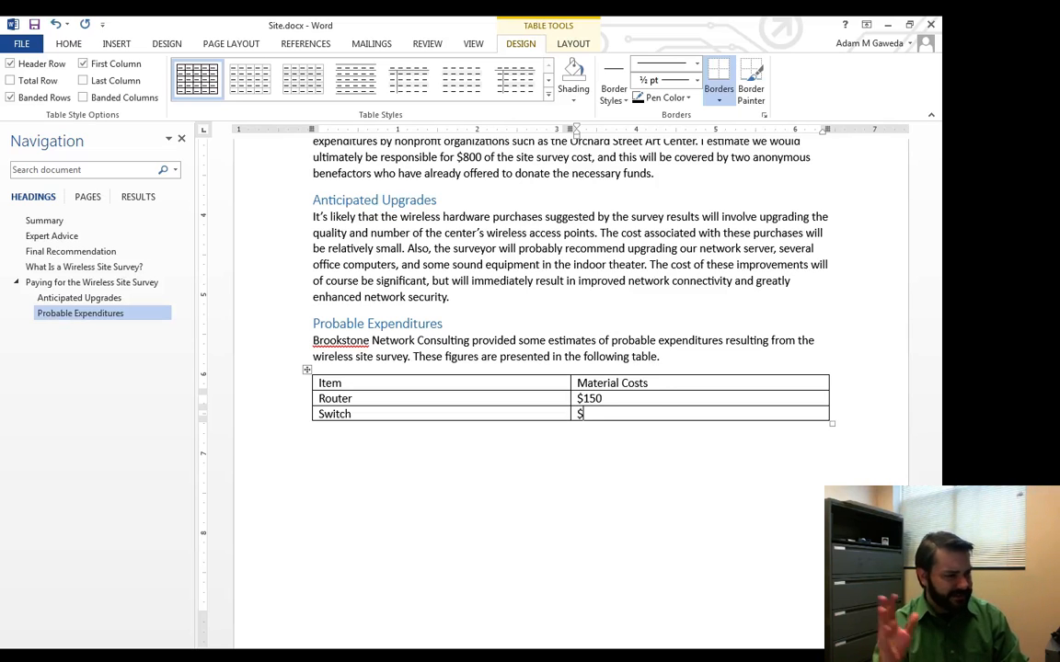
{"action": "type", "text": "5"}
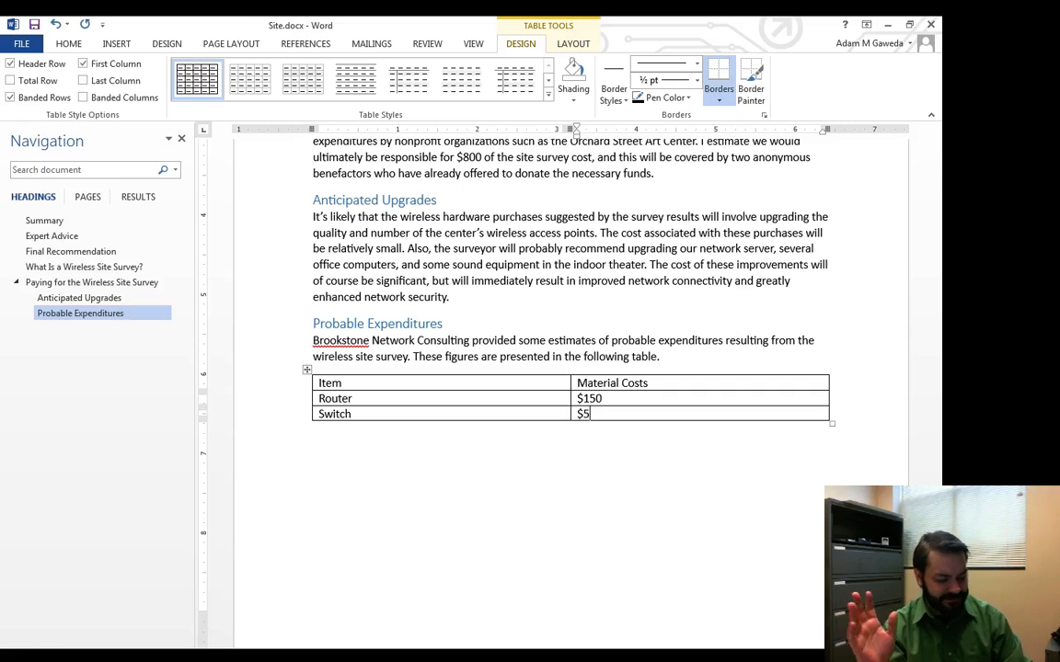
{"action": "type", "text": "0"}
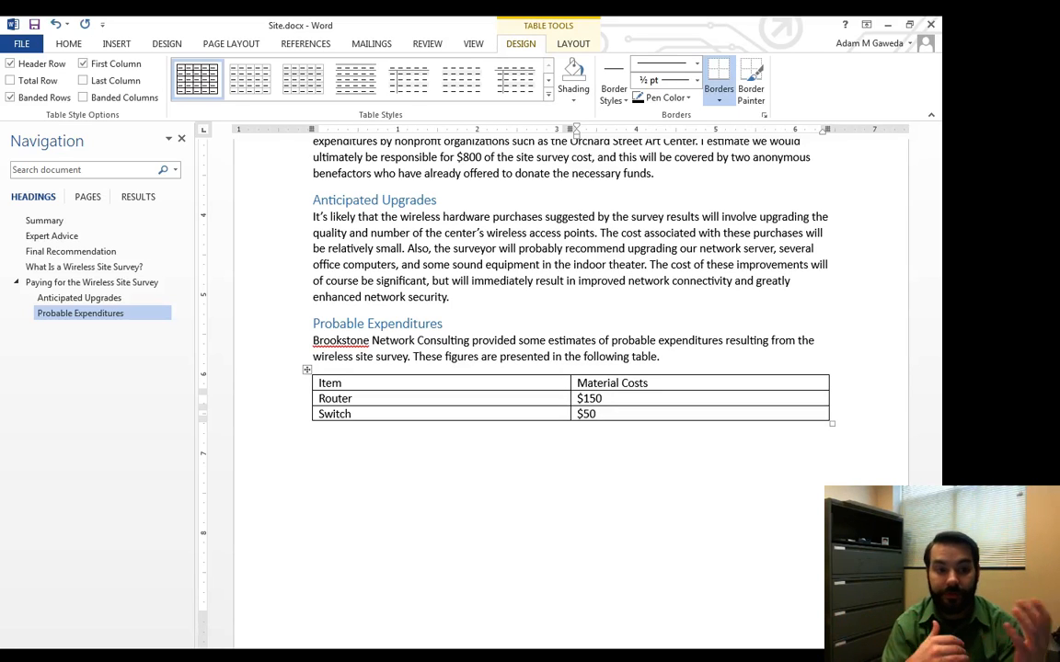
{"action": "left_click", "coordinate": [592, 413]}
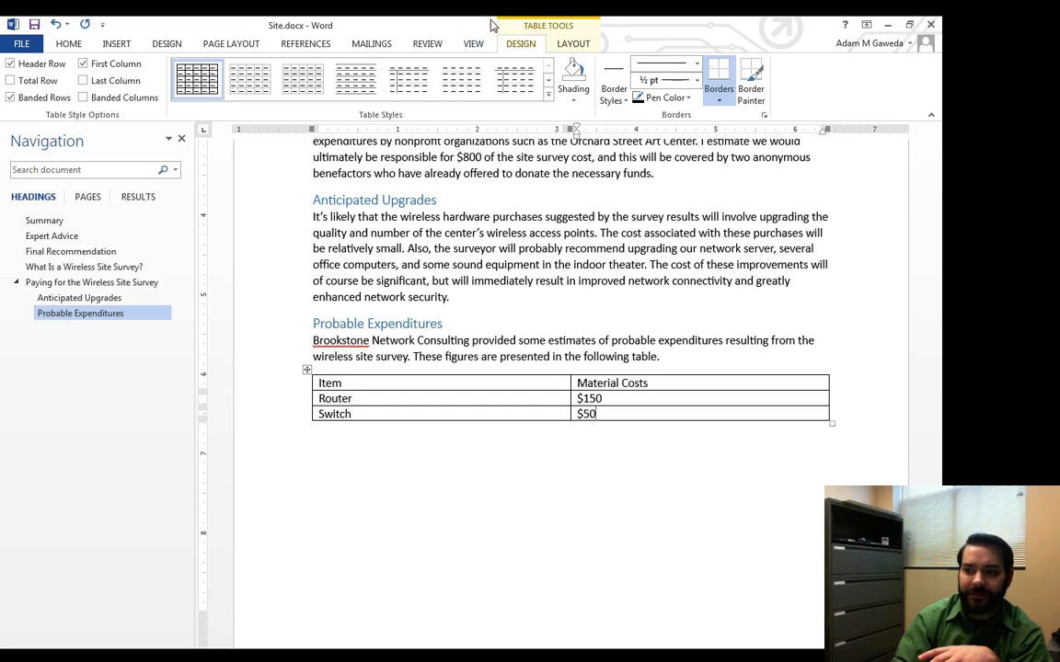
{"action": "mouse_move", "coordinate": [783, 41]}
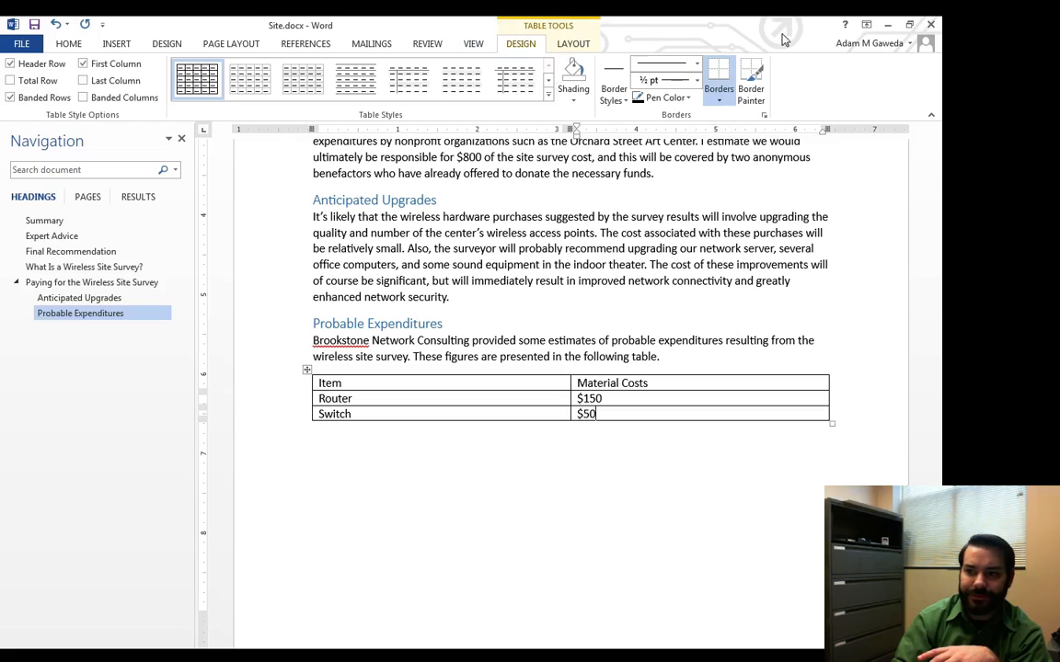
{"action": "mouse_move", "coordinate": [713, 20]}
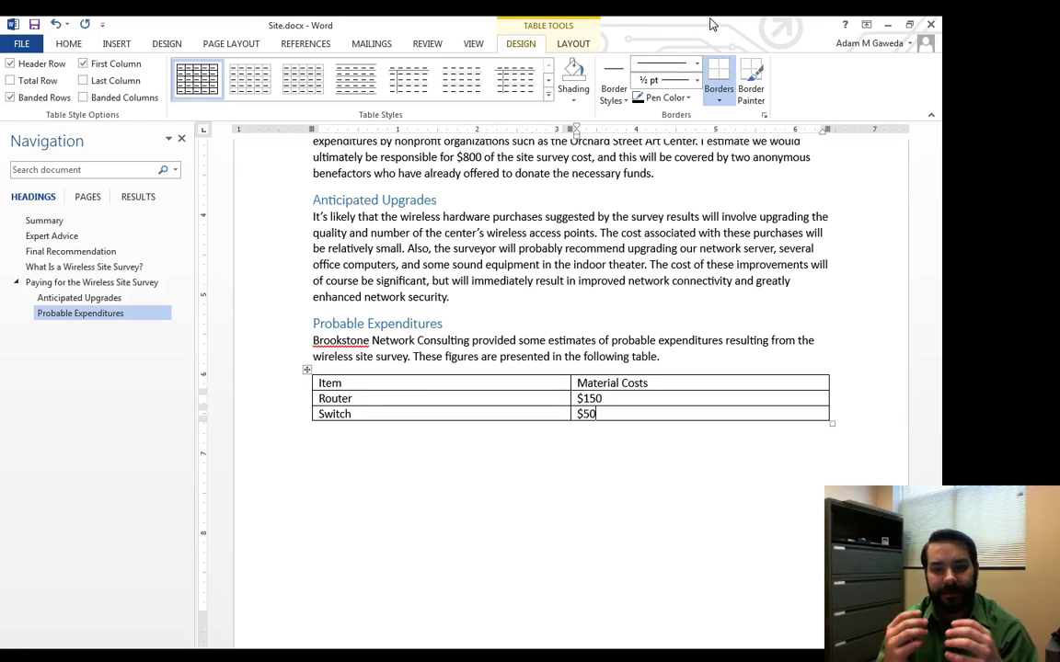
Step: Insert a column to the right of Material Costs from Table Layout
{"action": "left_click", "coordinate": [572, 43]}
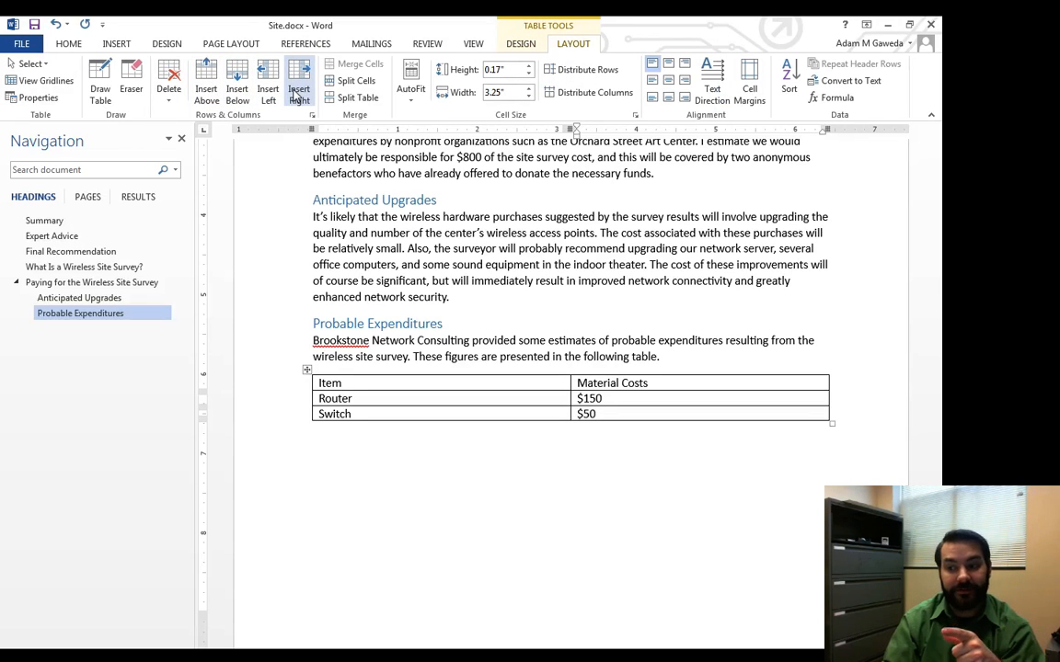
{"action": "mouse_move", "coordinate": [298, 83]}
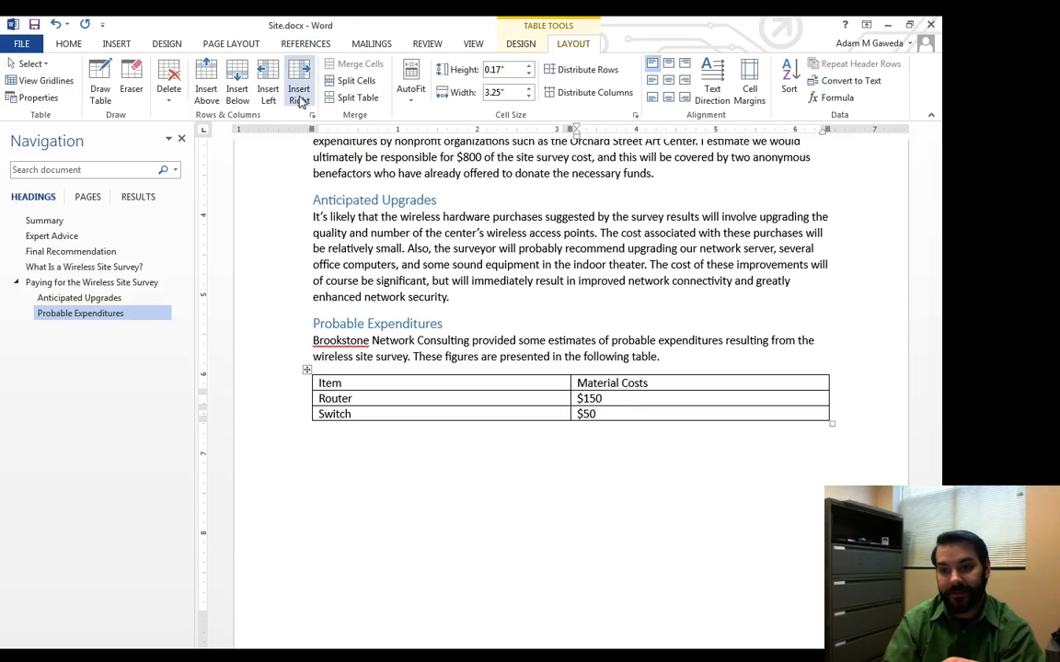
{"action": "left_click", "coordinate": [298, 88]}
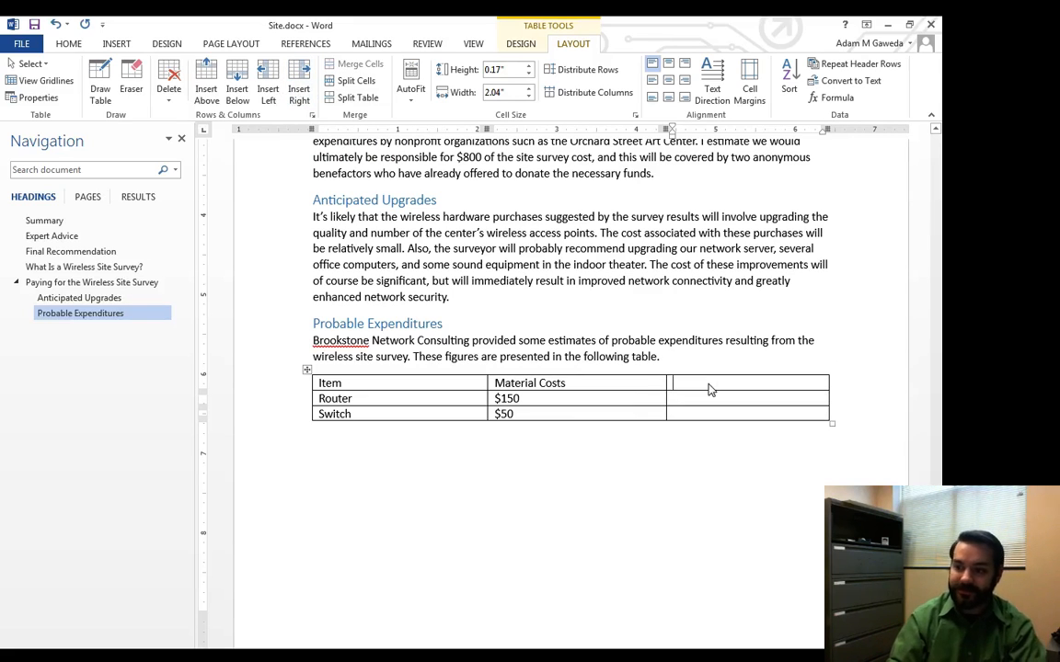
Step: Head the new column 'Labor Costs' and enter $500 and $250
{"action": "type", "text": "Labor"}
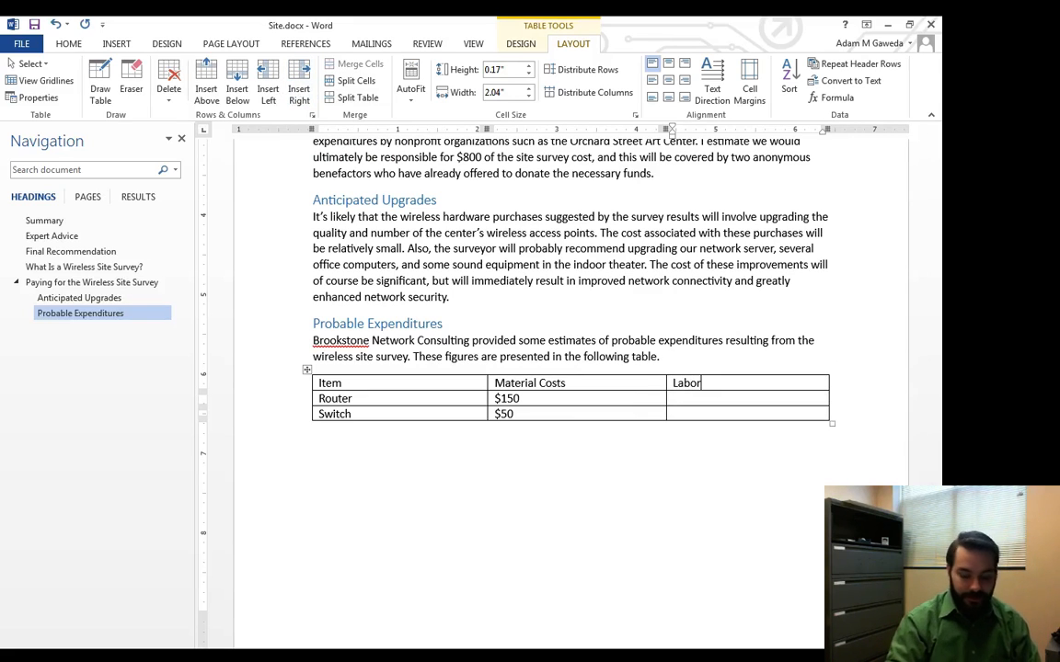
{"action": "type", "text": "Costs"}
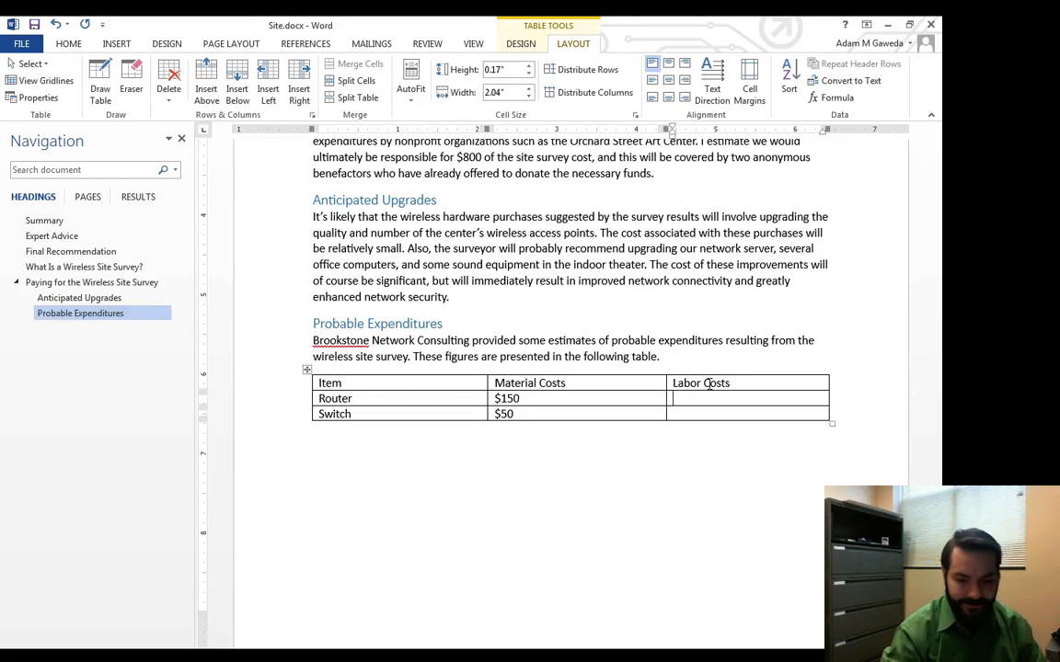
{"action": "type", "text": "$"}
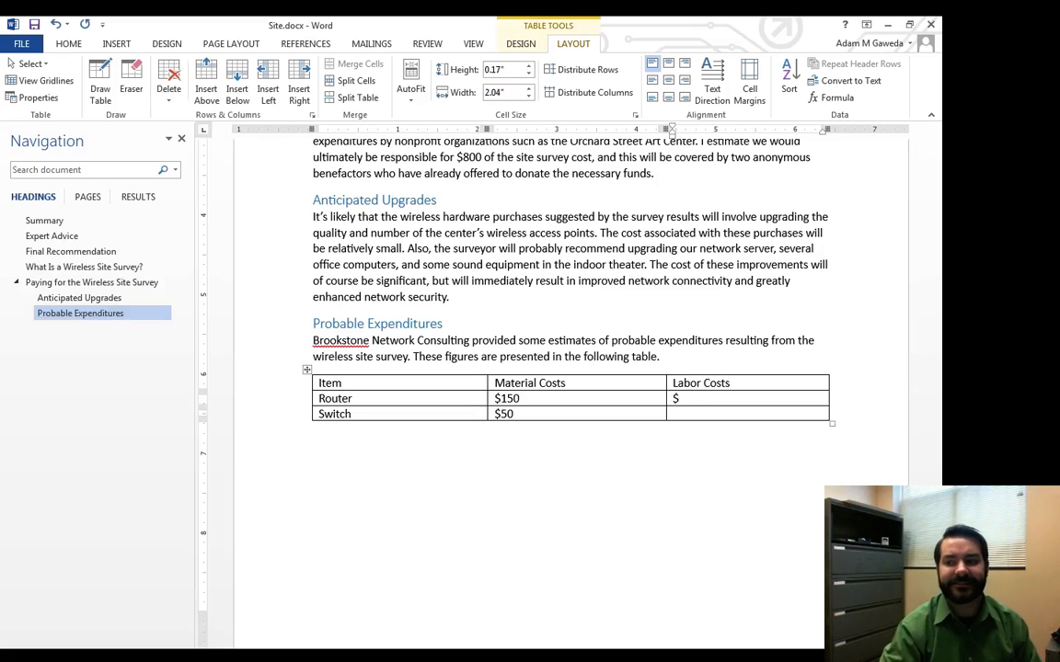
{"action": "type", "text": "500"}
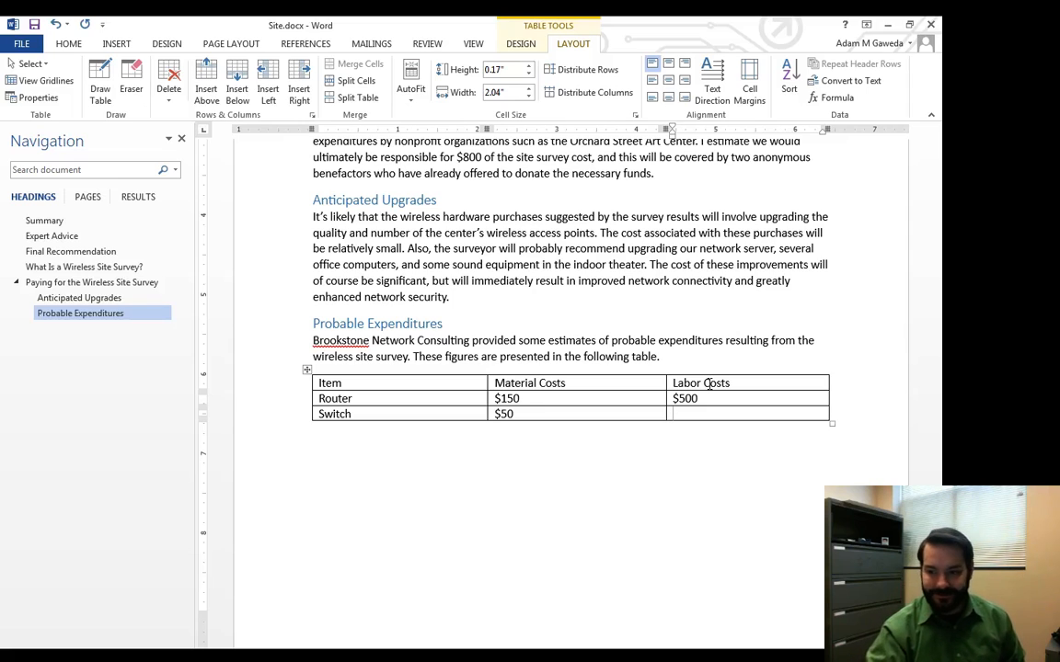
{"action": "type", "text": "$"}
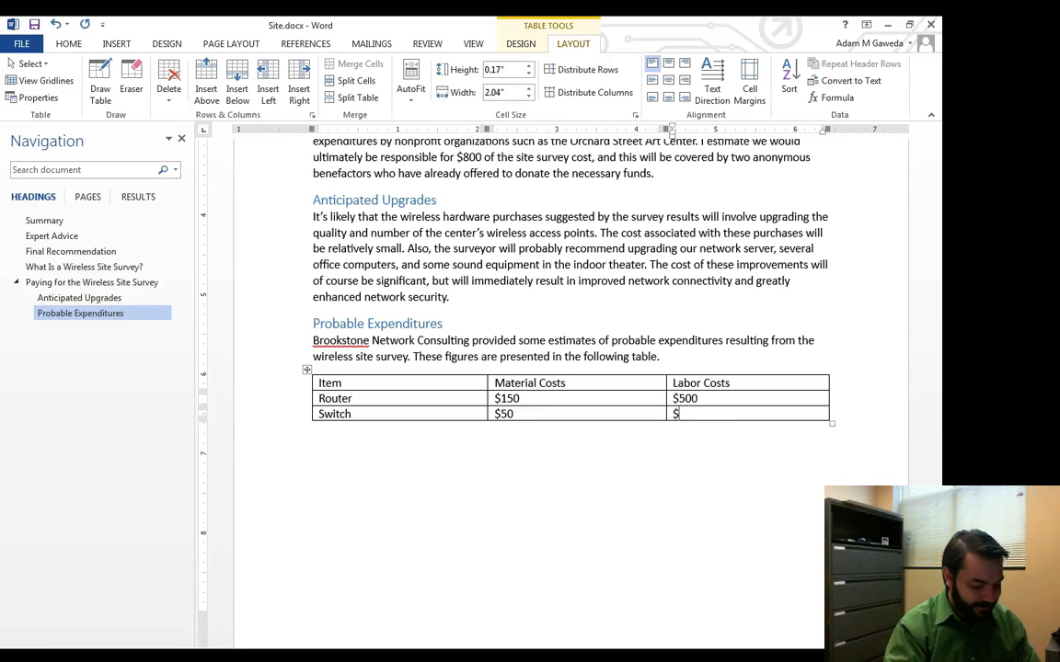
{"action": "type", "text": "250"}
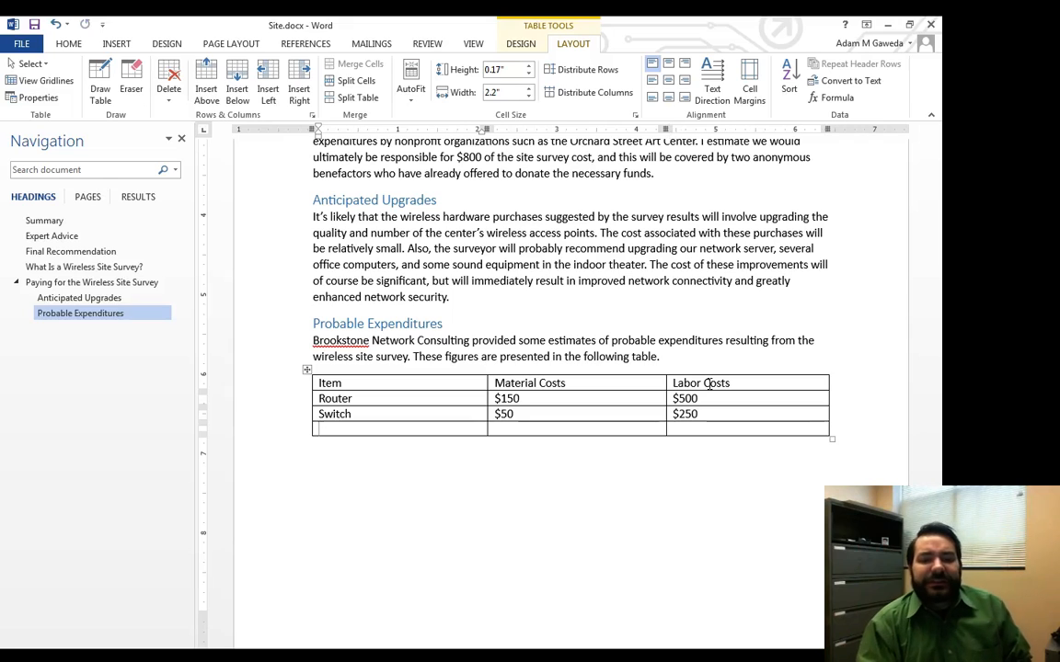
Step: Enter Repeaters with $25 material and $150 labor in the last row
{"action": "type", "text": "Repeat"}
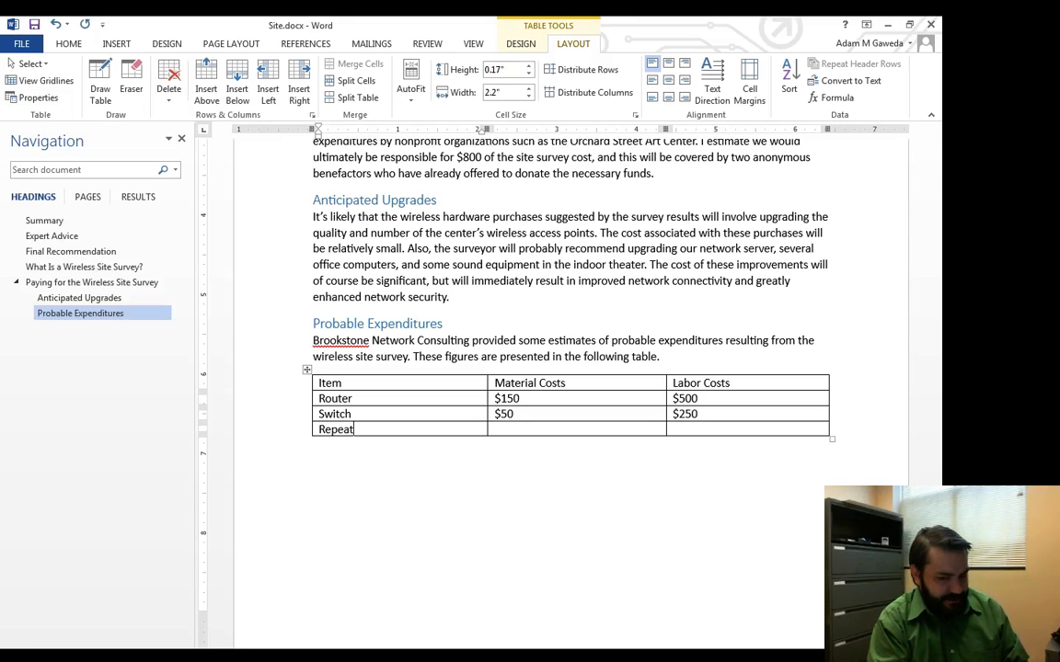
{"action": "type", "text": "ers"}
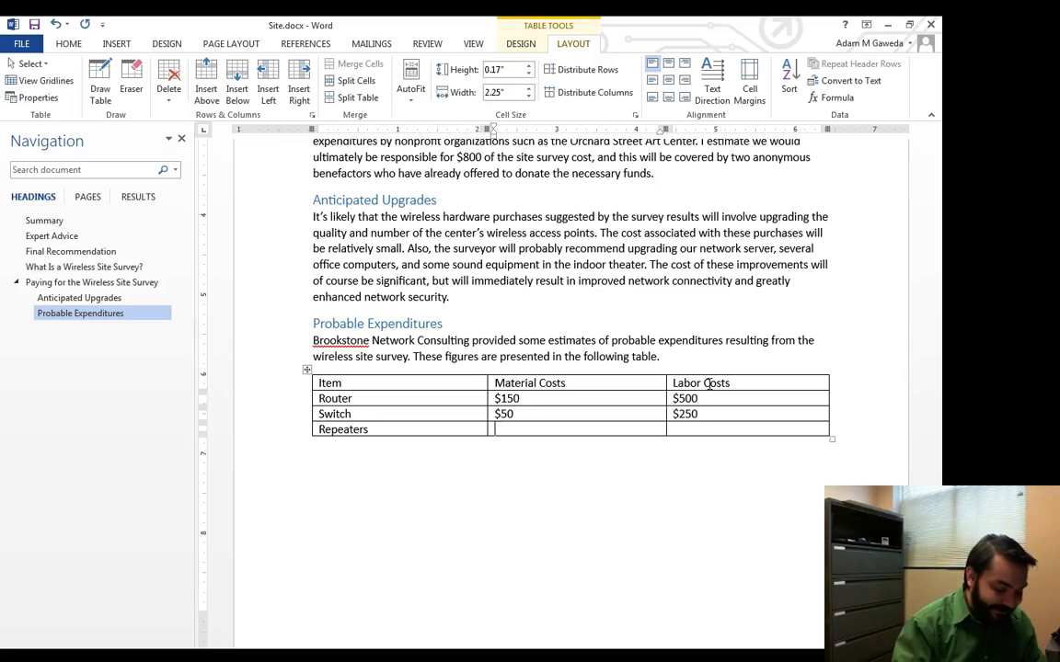
{"action": "type", "text": "$25"}
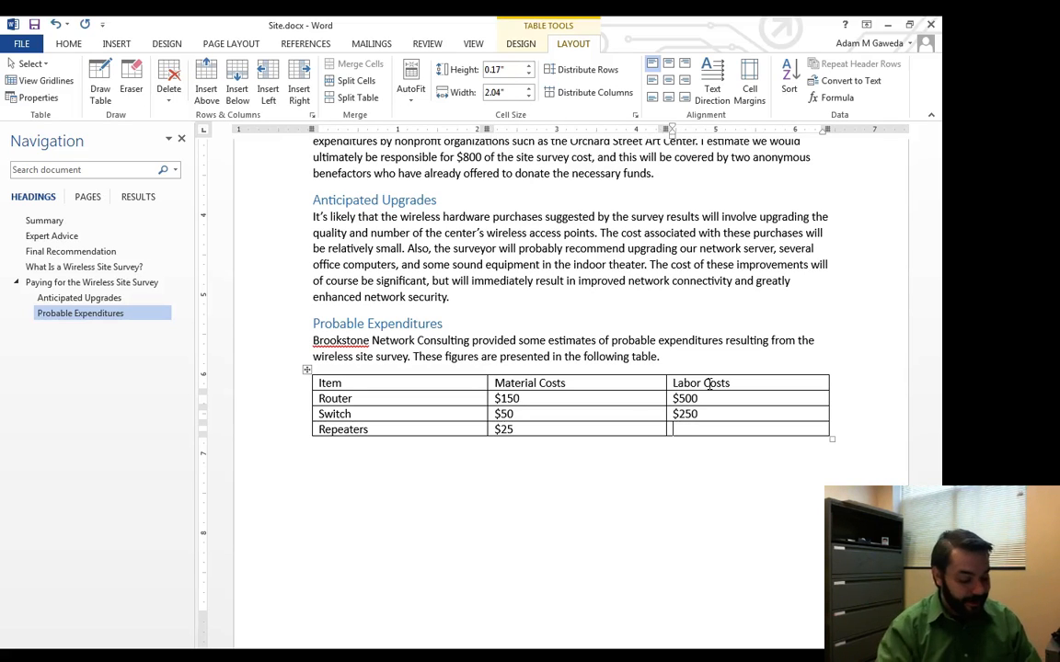
{"action": "type", "text": "$150"}
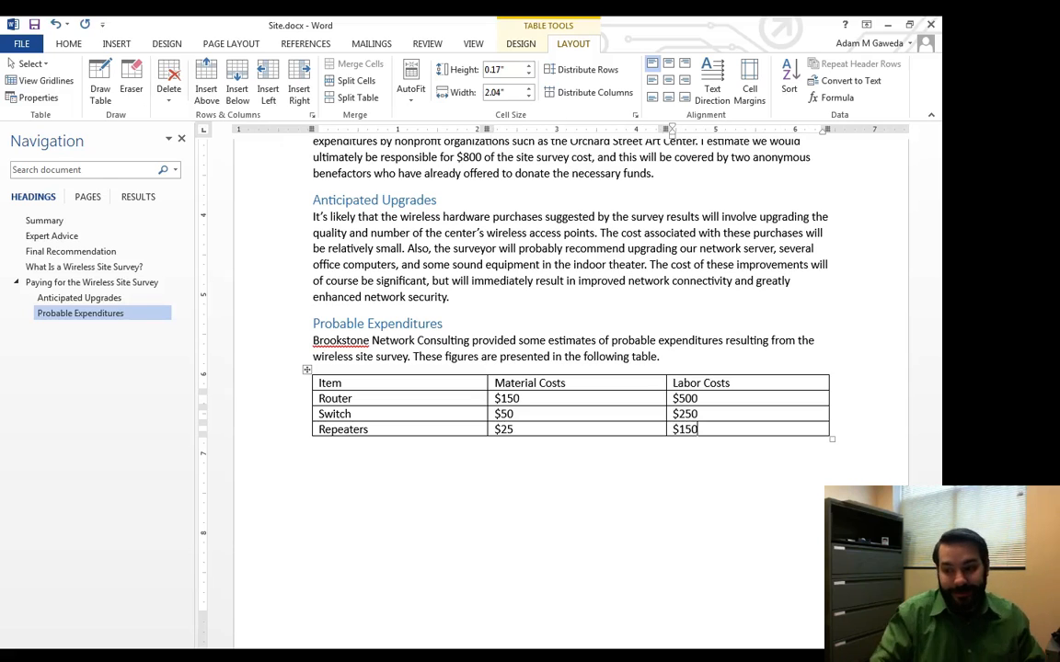